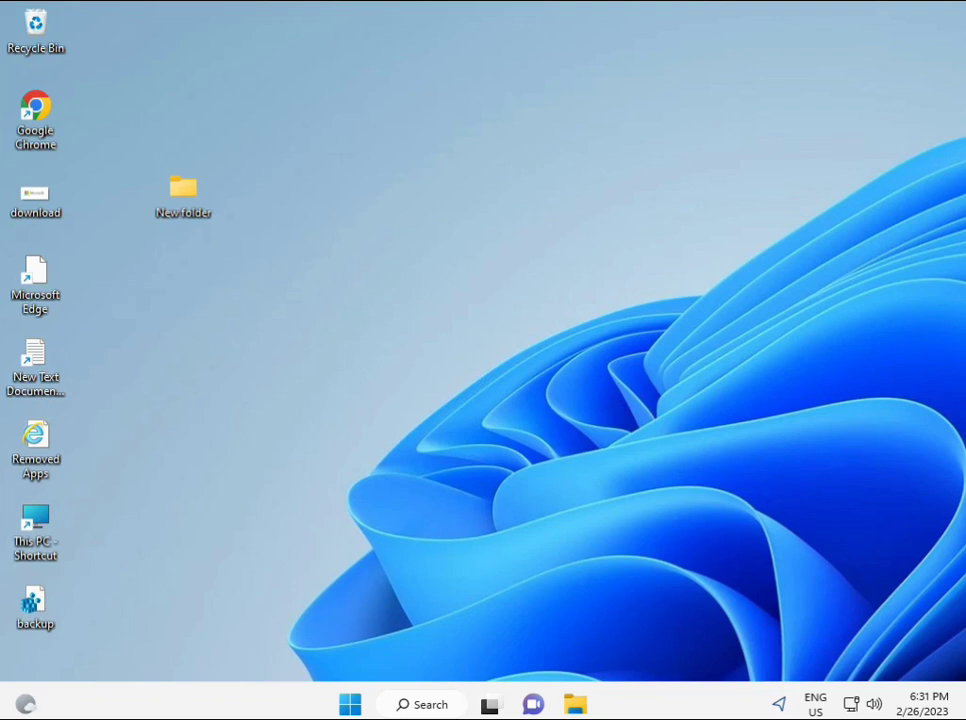
- Search the Start menu for cmd and run Command Prompt as administrator
click(349, 704)
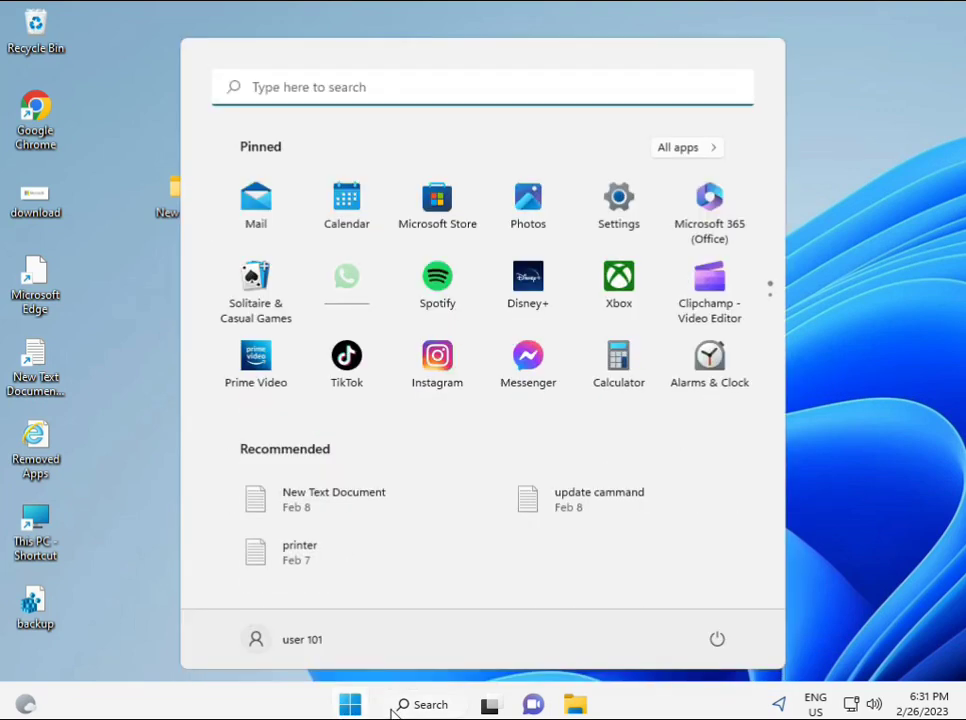
text(cmd)
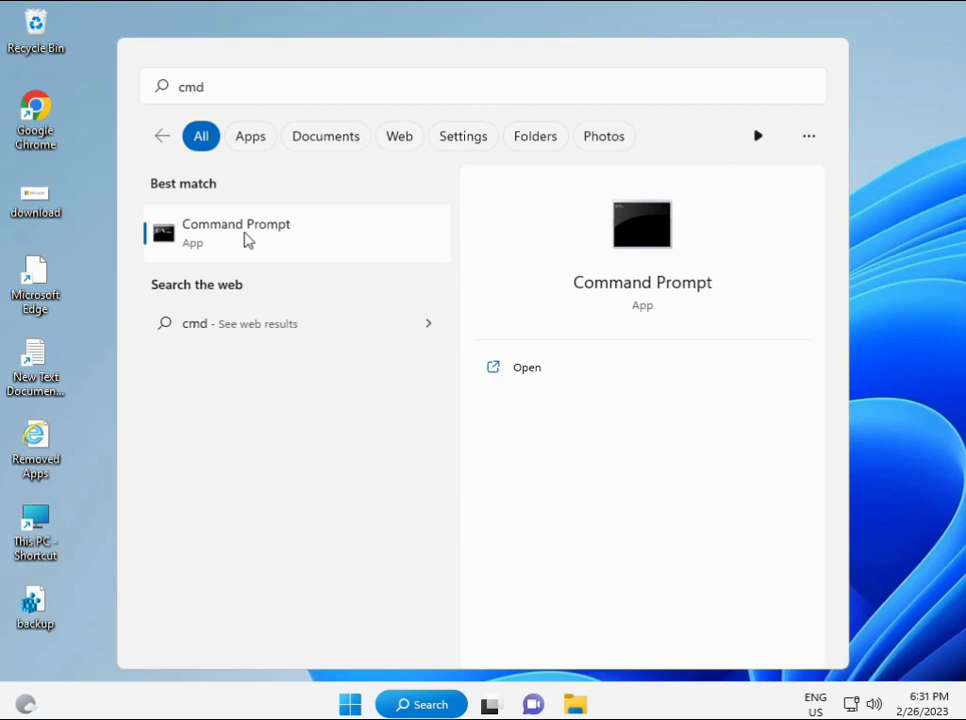
right_click(235, 233)
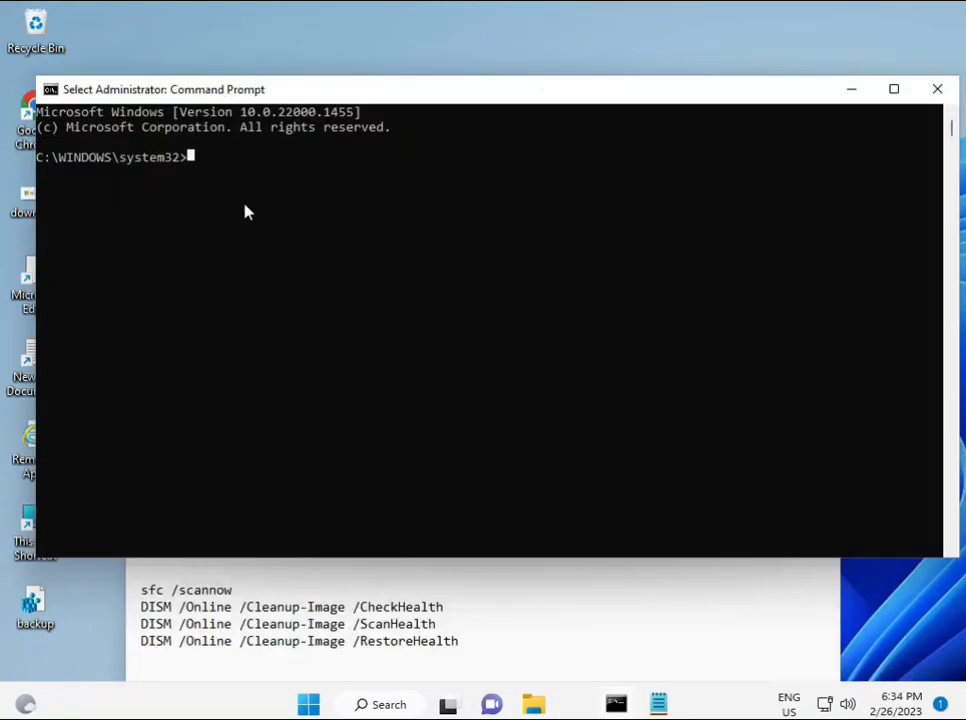
- Run sfc /scannow and let verification reach 100% with no integrity violations
text(sca)
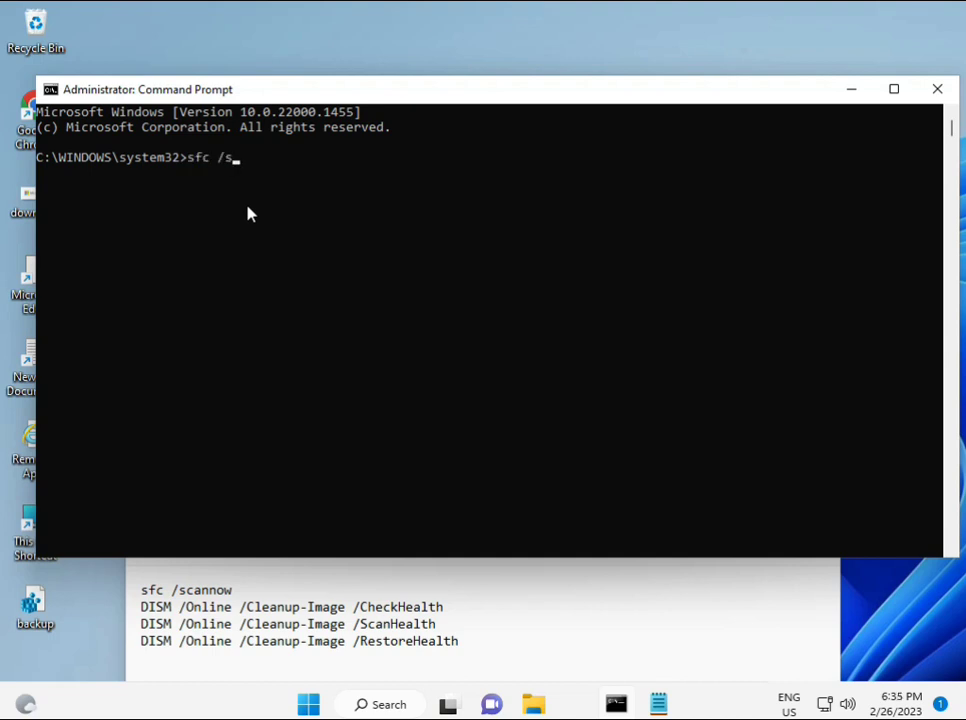
text(cannow)
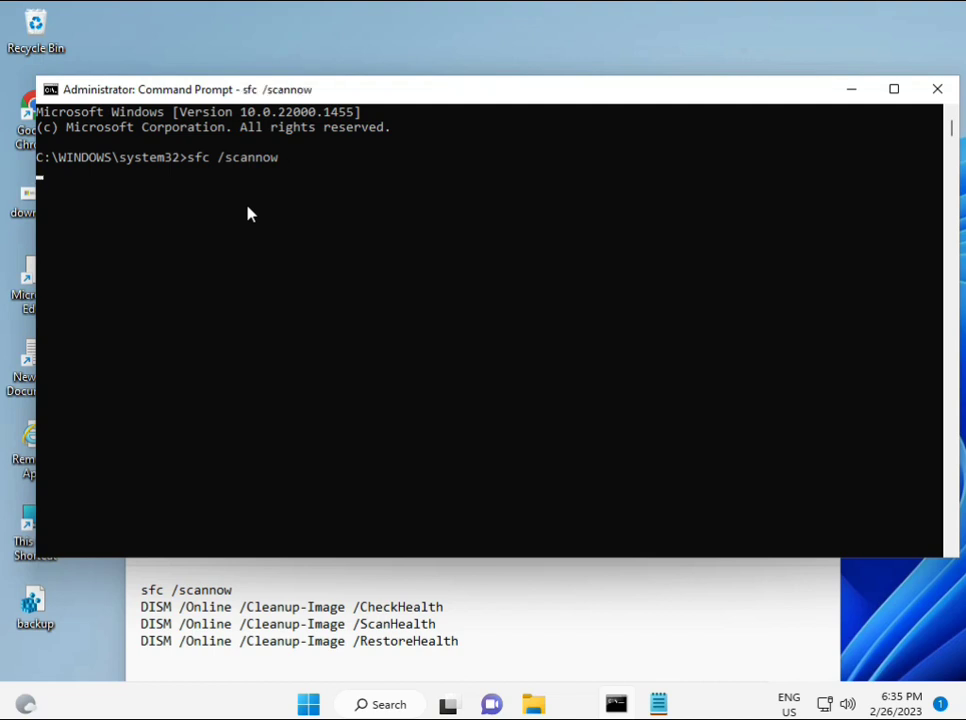
key(enter)
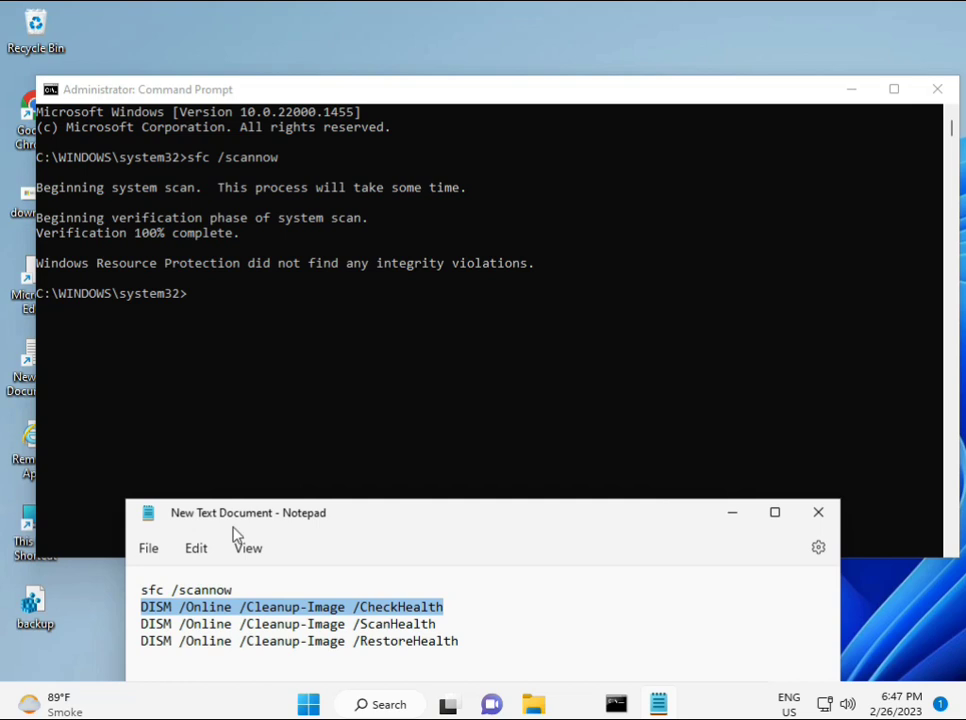
- Run DISM /Online /Cleanup-Image /CheckHealth, which reports no component store corruption
right_click(292, 606)
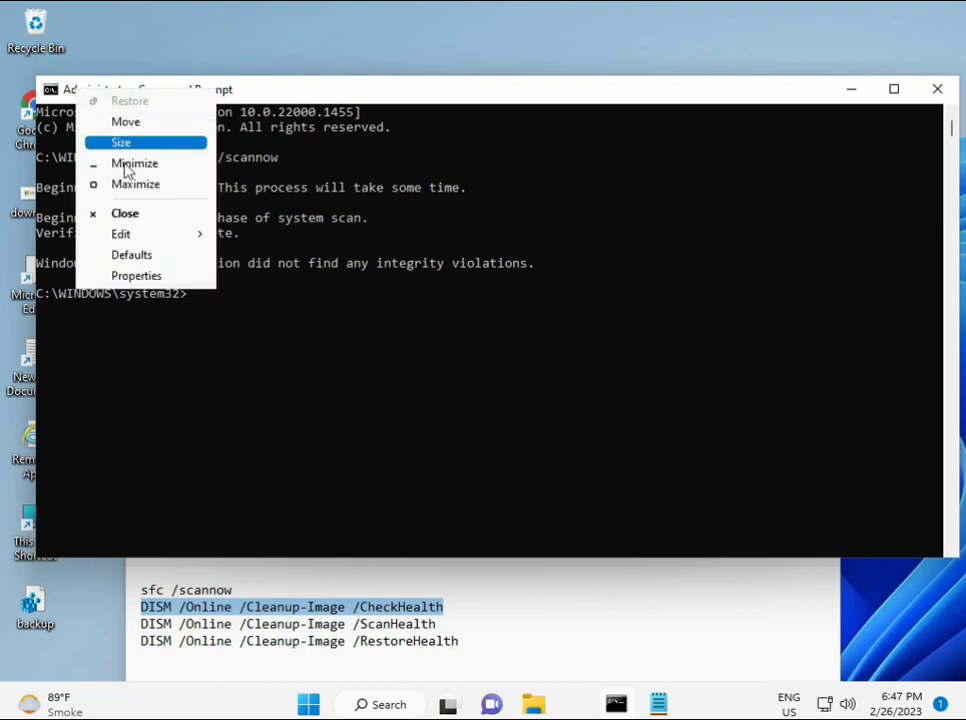
click(255, 280)
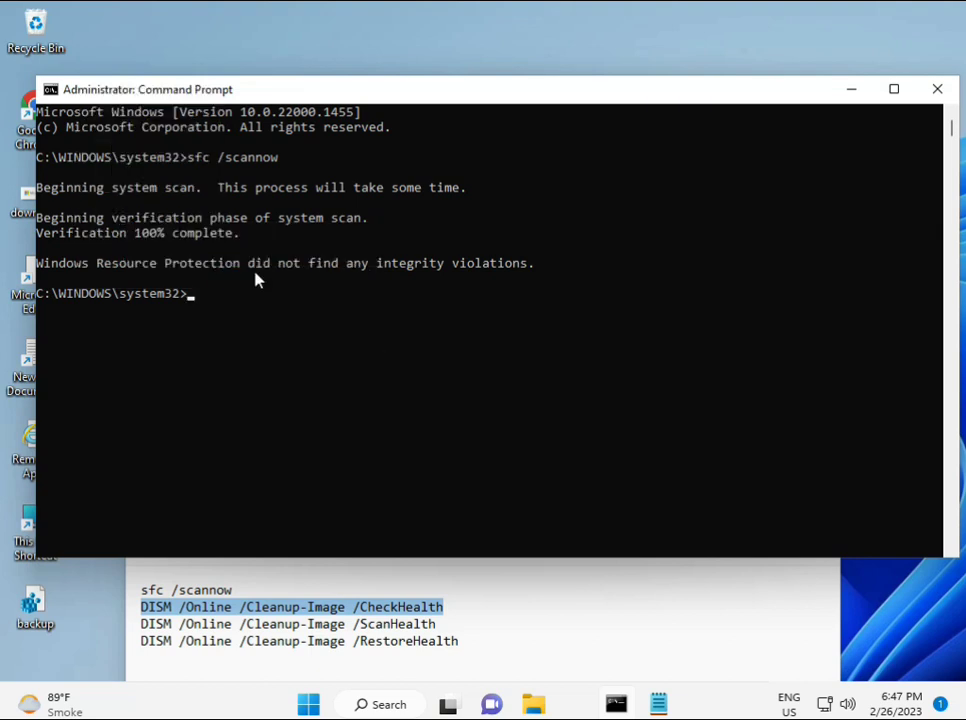
text(DISM /Online /Cleanup-Image /CheckHealth)
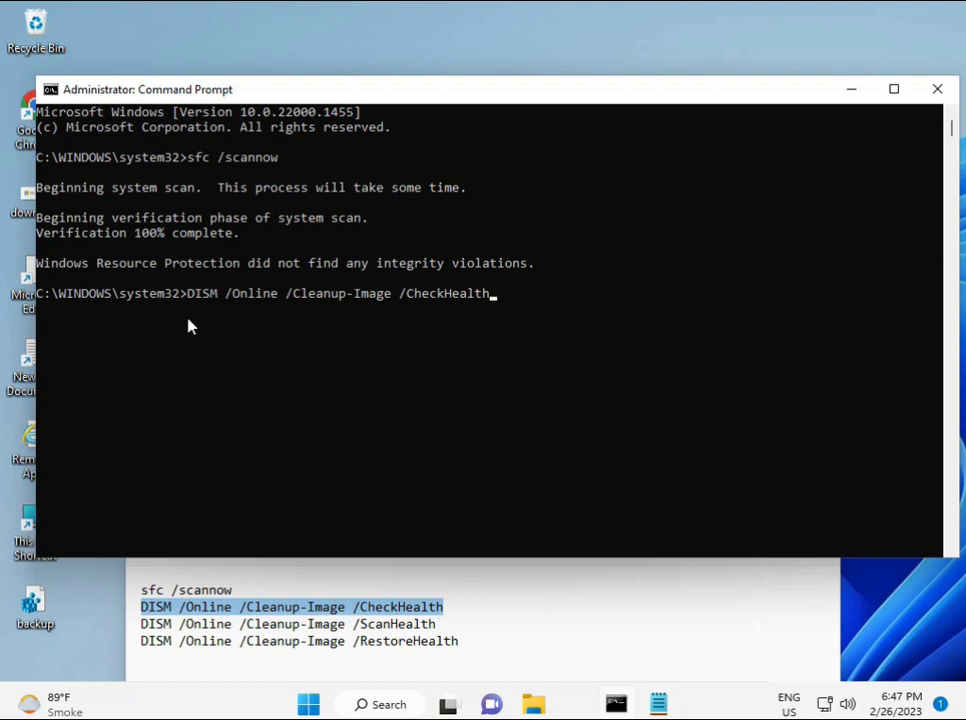
mouse_move(200, 316)
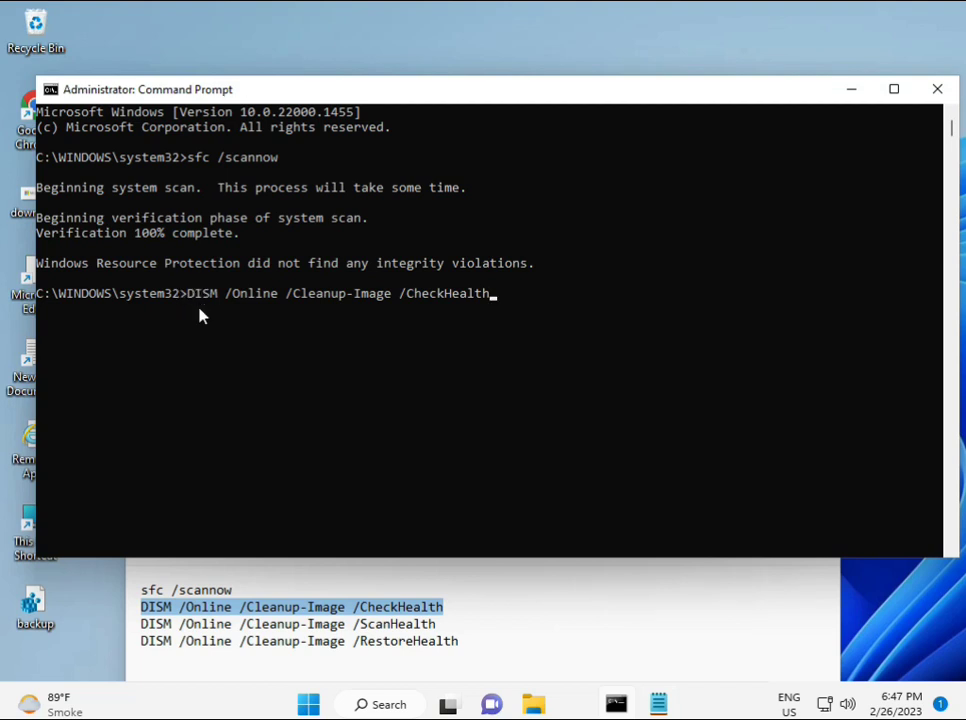
key(enter)
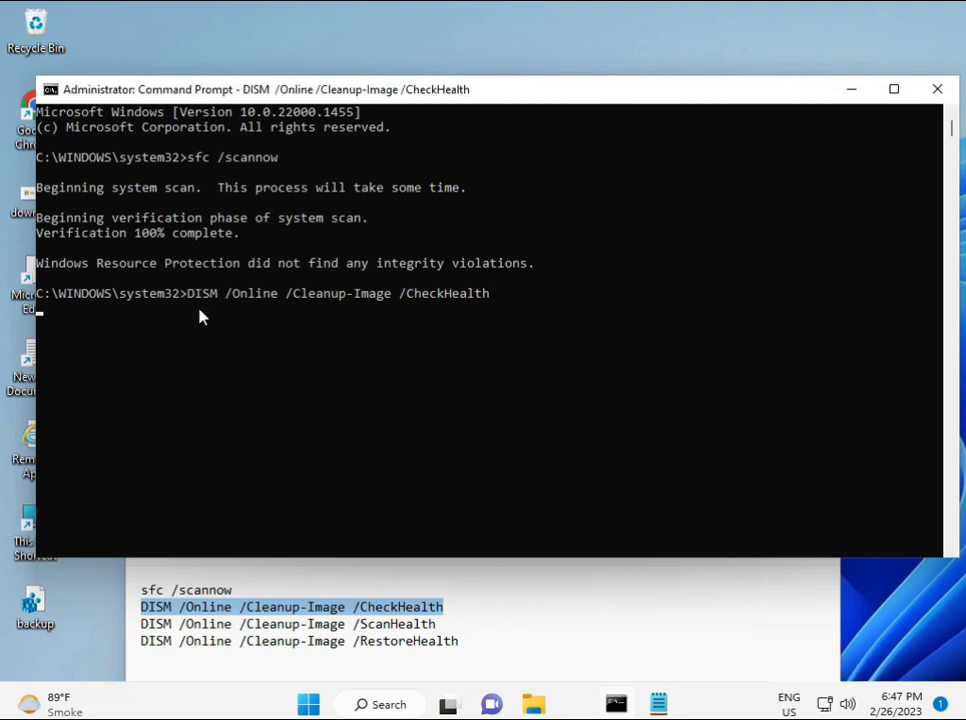
key(Return)
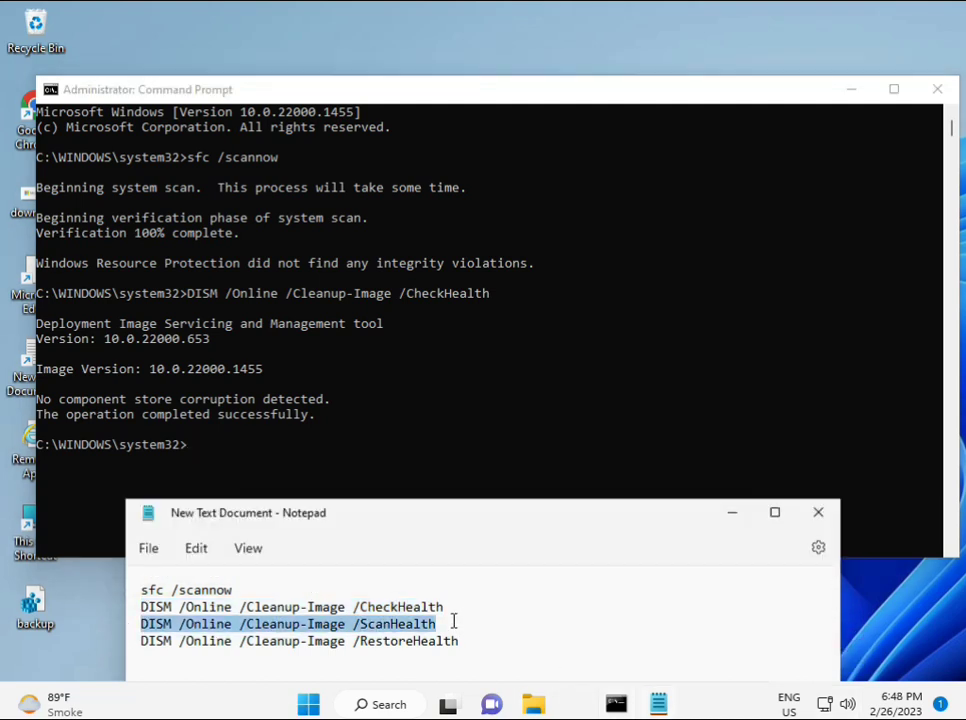
mouse_move(472, 363)
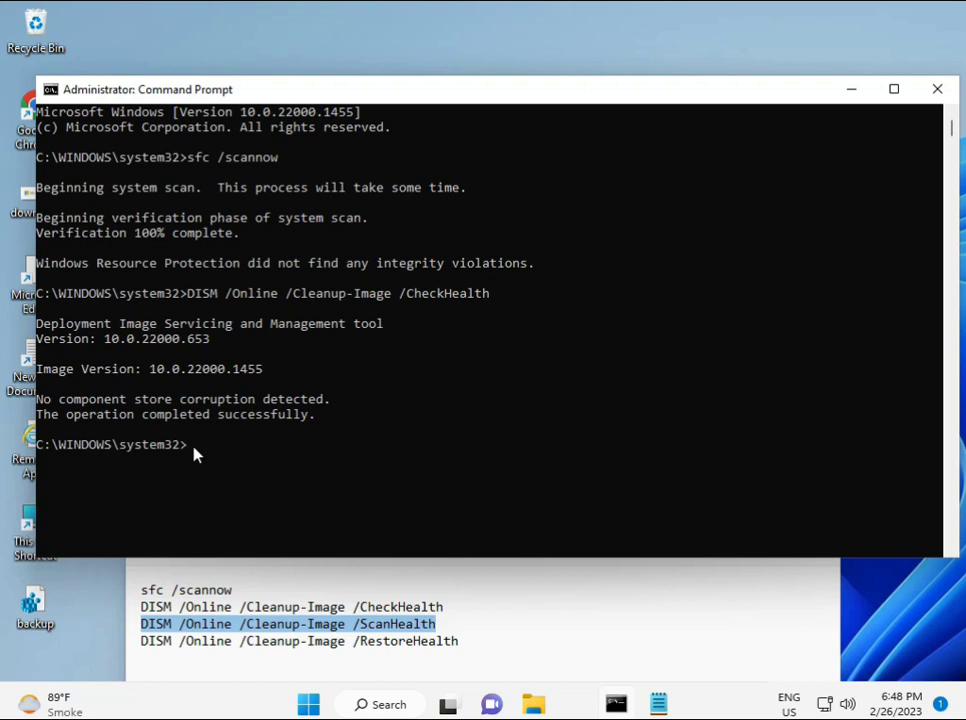
- Run DISM /Online /Cleanup-Image /ScanHealth to completion, then close Command Prompt
text(DISM /Online /Cleanup-Image /ScanHealth)
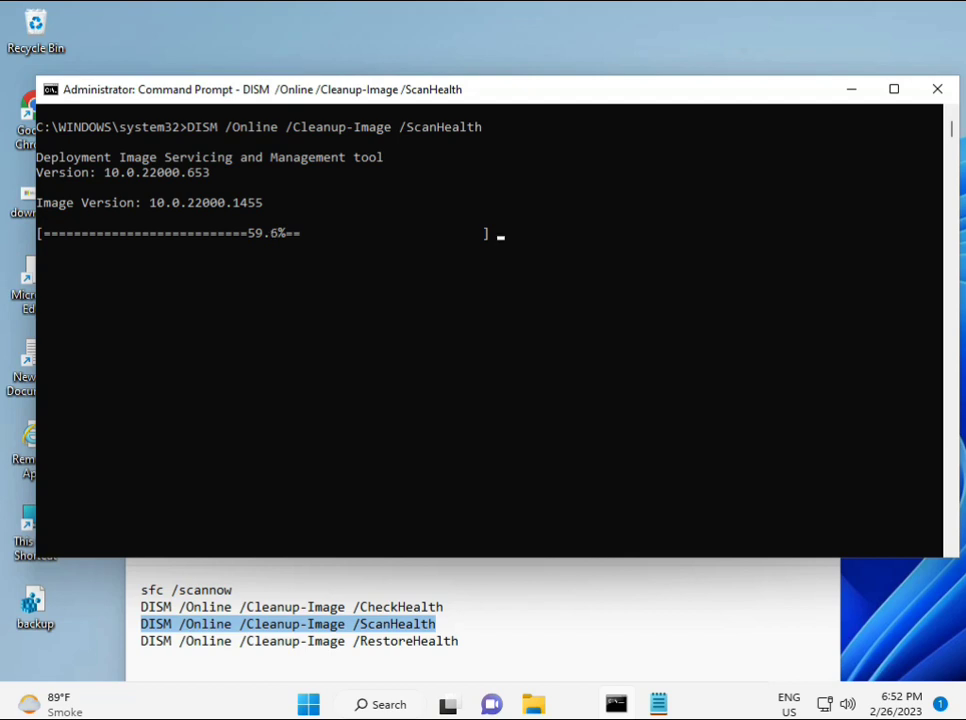
key(win+space)
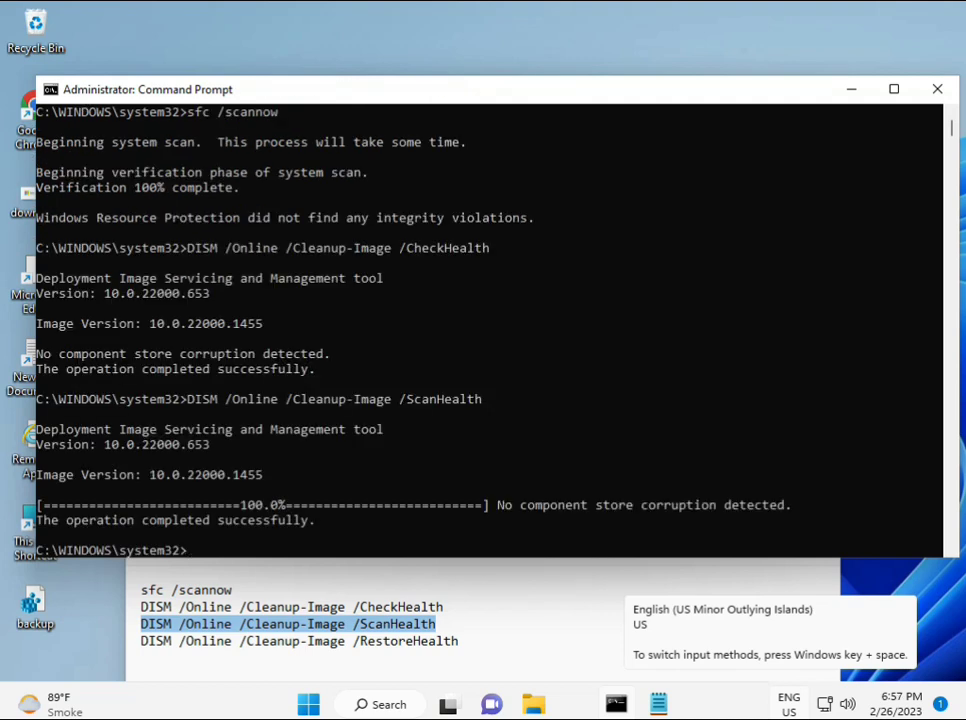
double_click(261, 520)
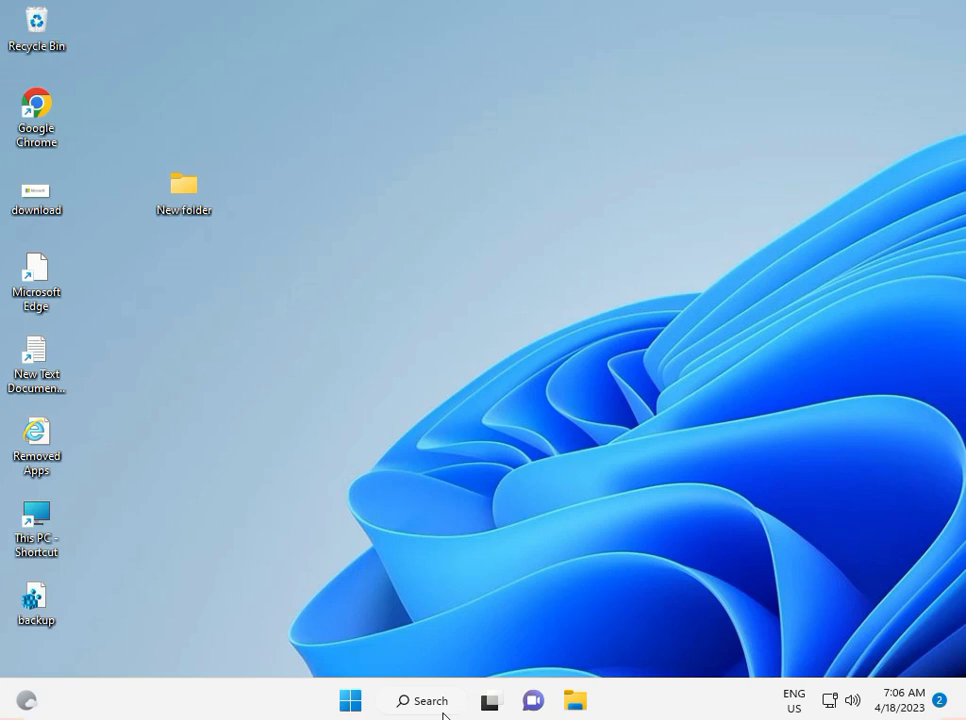
- Open Settings from Start and view the Windows Update page reporting 'You're up to date'
click(350, 700)
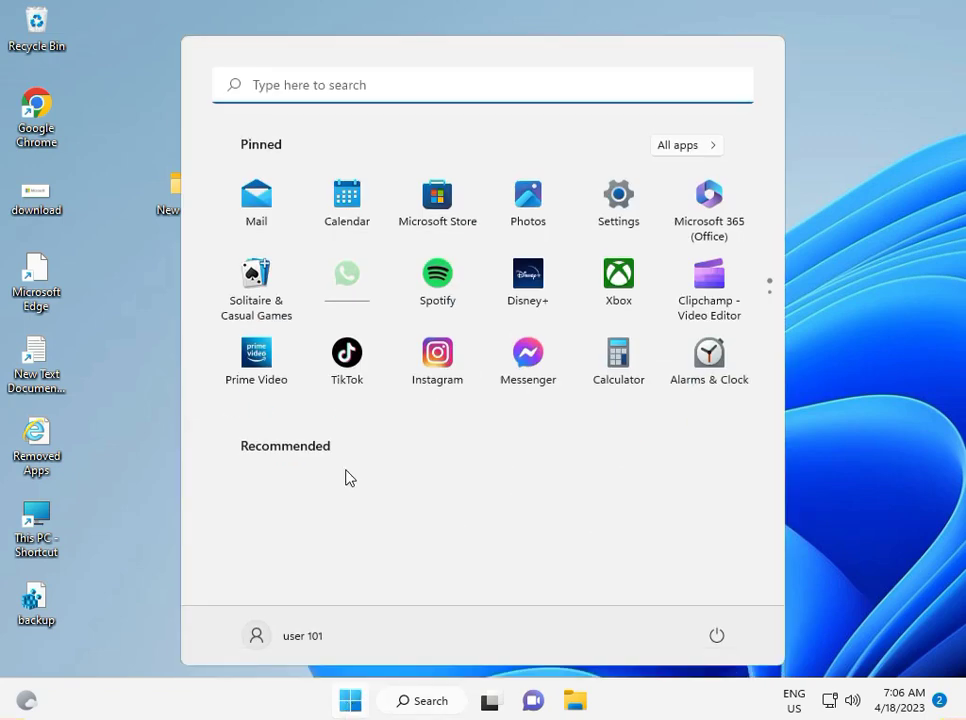
mouse_move(618, 196)
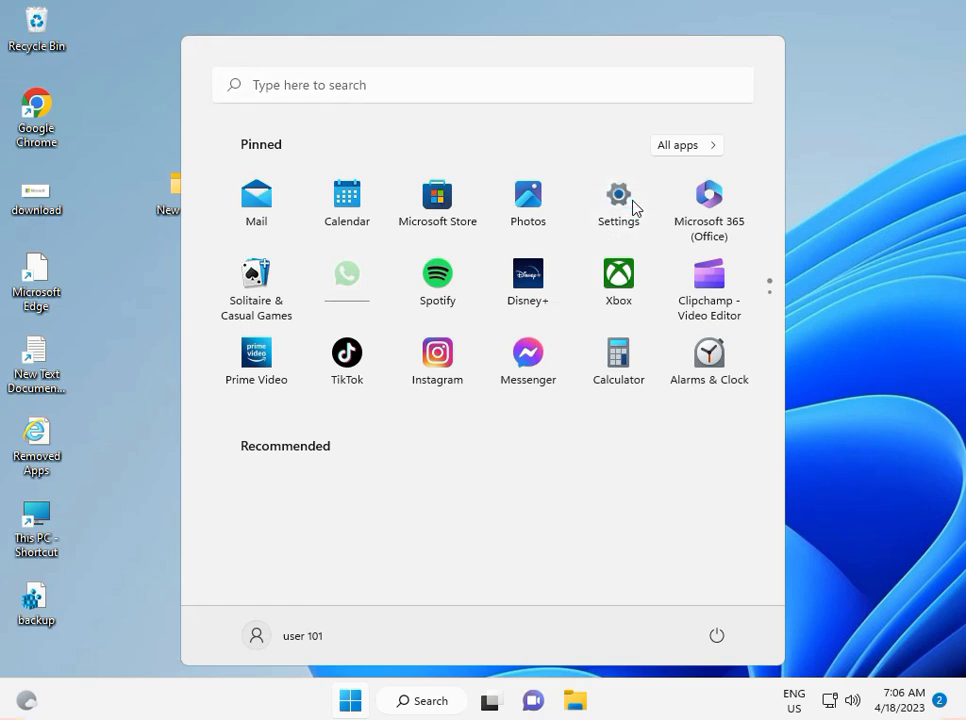
click(618, 196)
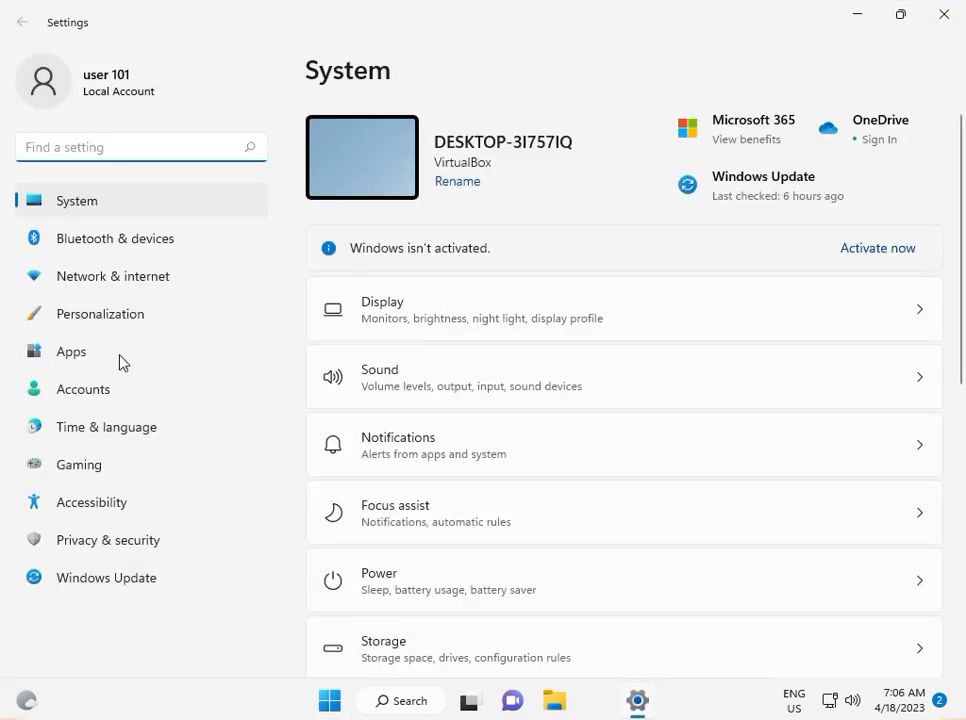
click(106, 577)
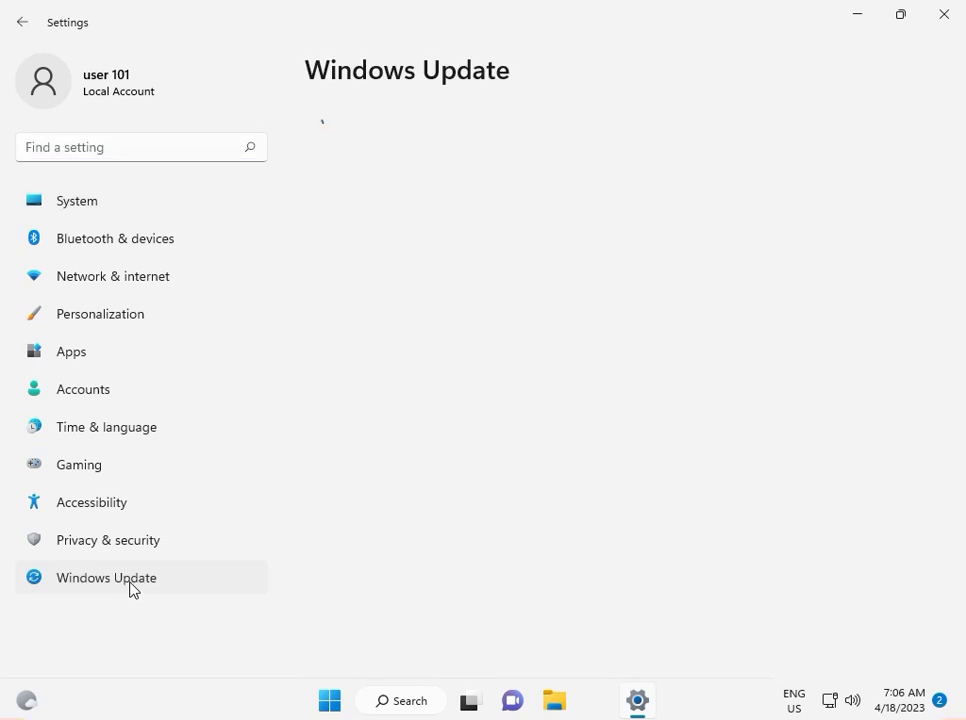
click(106, 577)
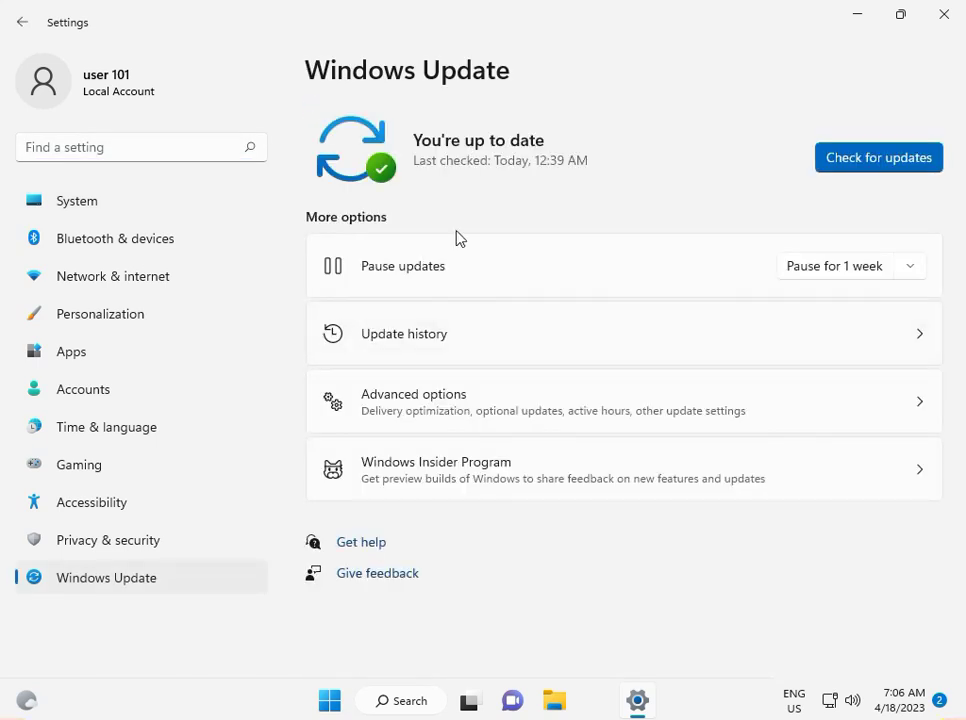
mouse_move(737, 207)
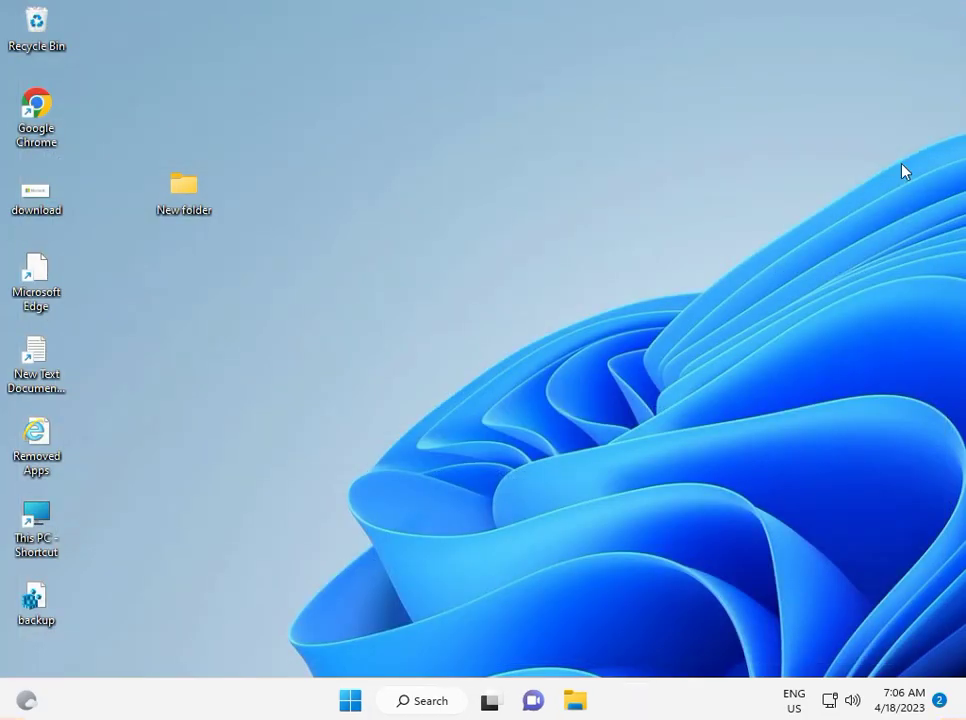
mouse_move(245, 717)
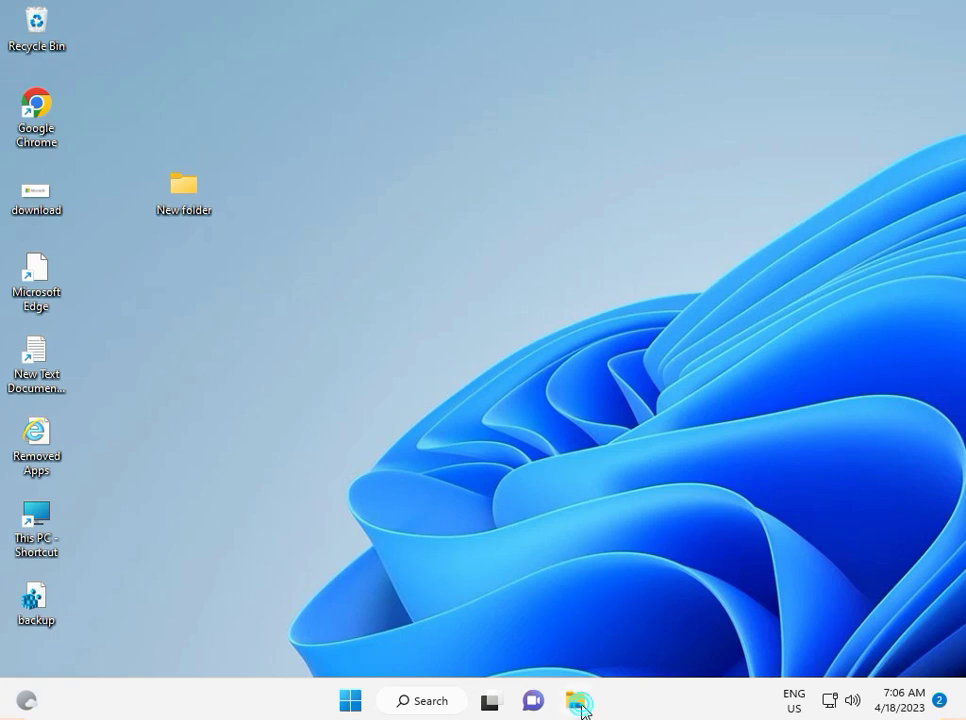
- From File Explorer, choose Manage on This PC to launch Computer Management
click(575, 700)
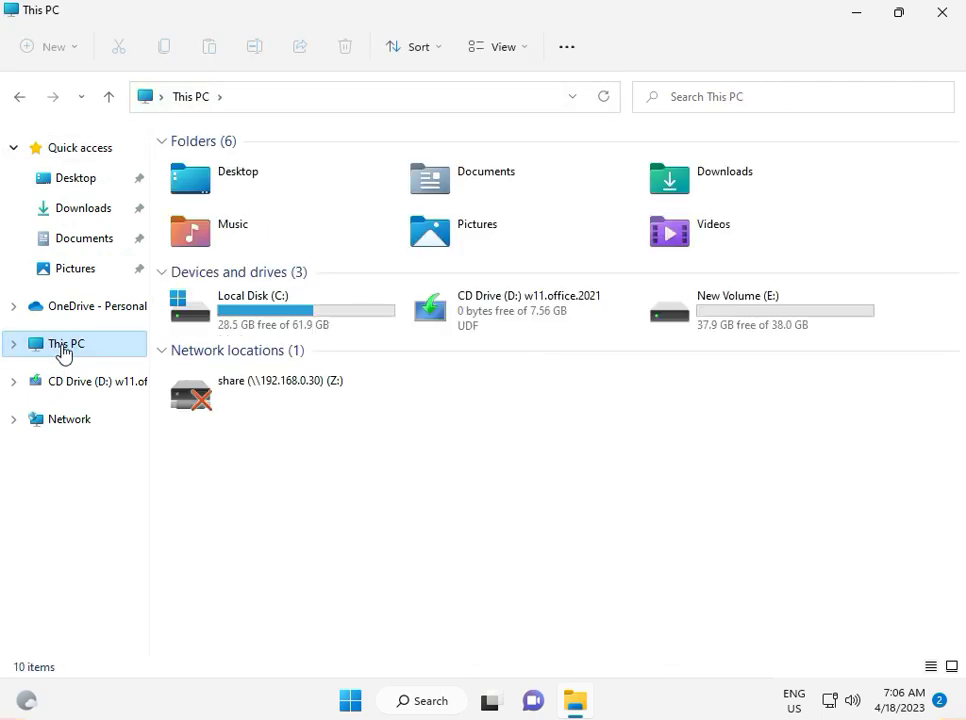
right_click(65, 343)
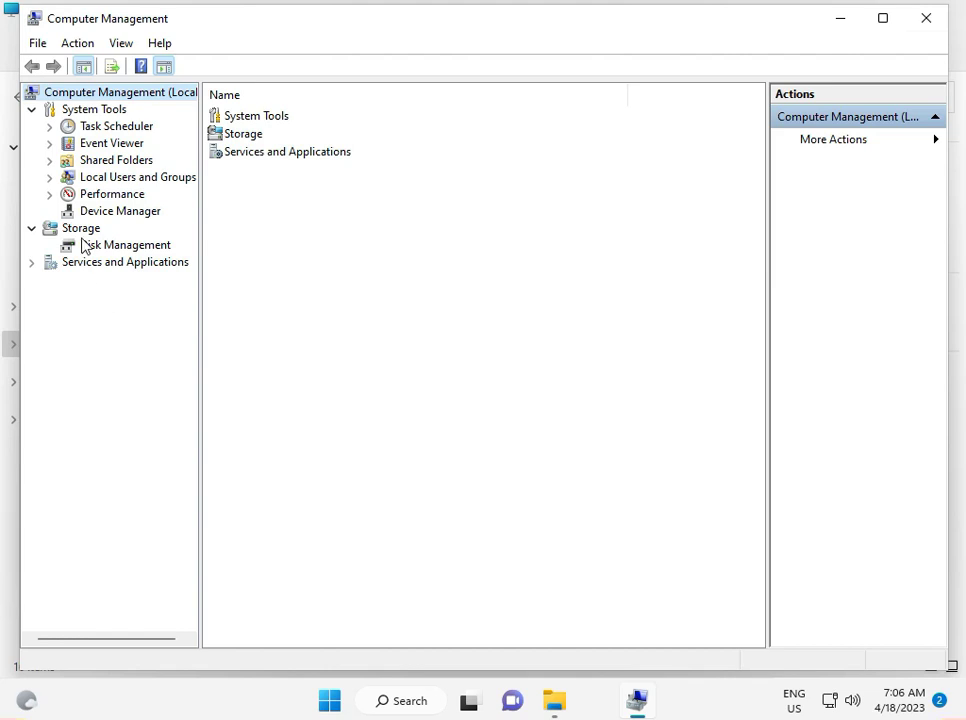
click(119, 211)
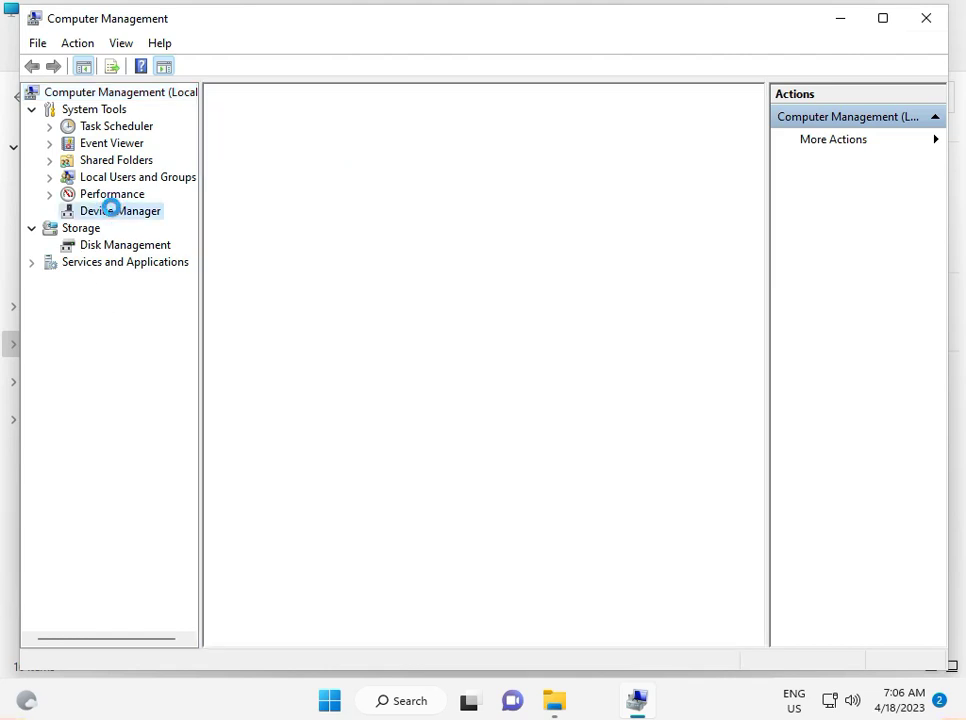
- In Device Manager, auto-search for a display adapter driver and close the result
click(120, 210)
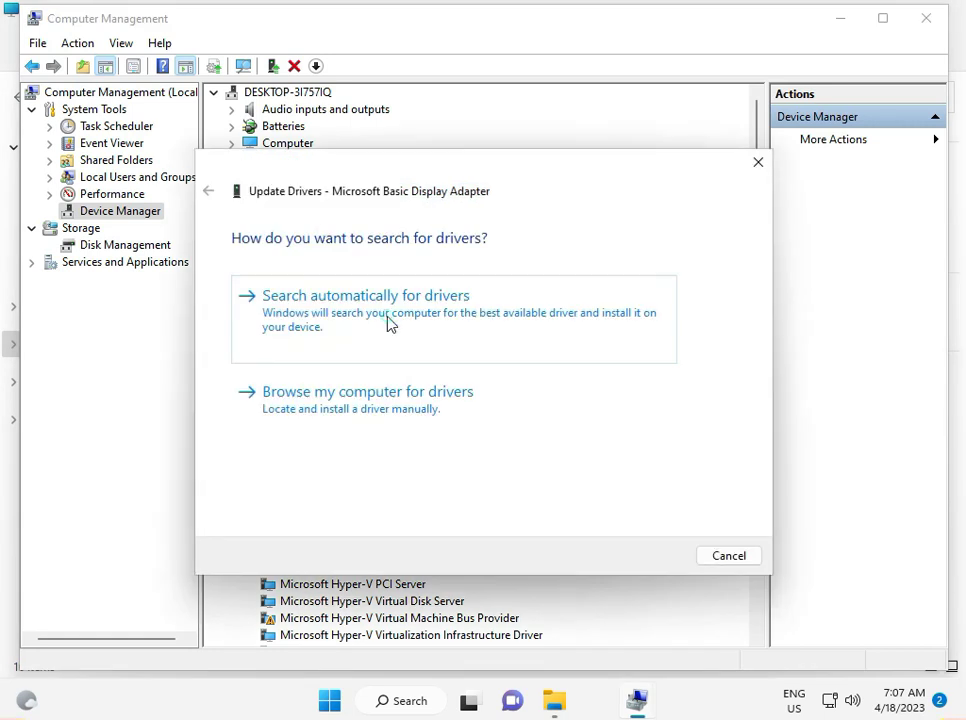
click(365, 295)
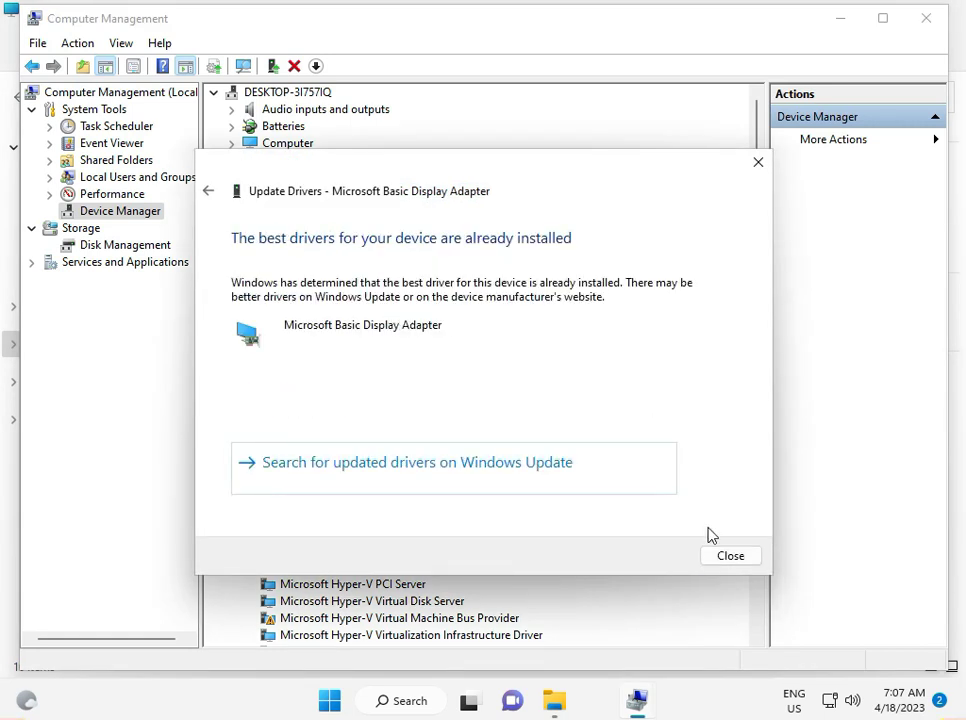
click(730, 555)
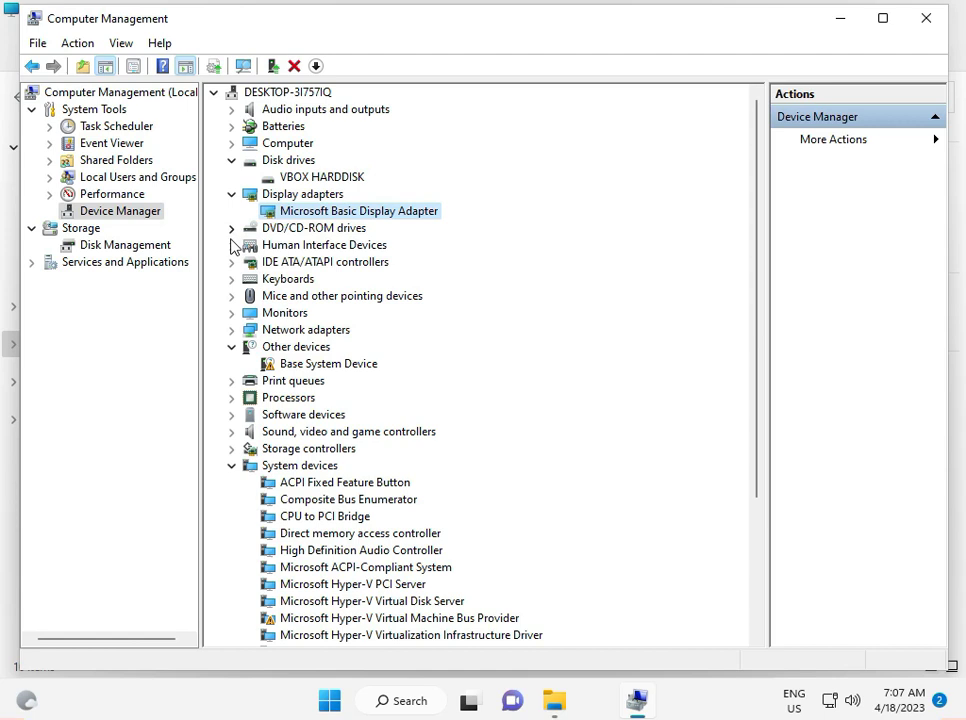
mouse_move(232, 313)
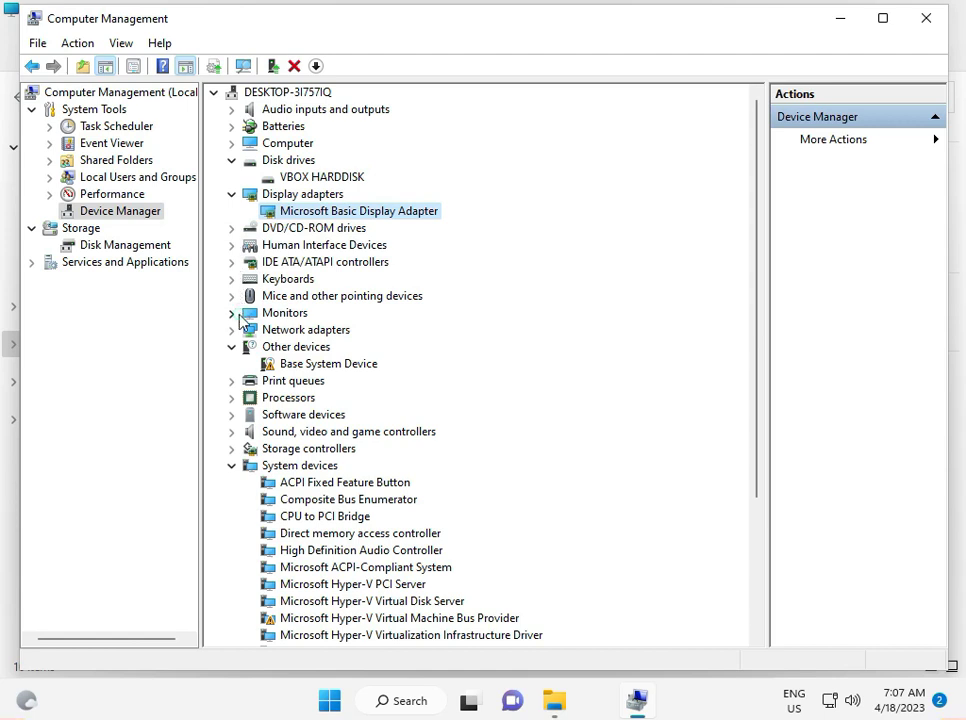
- Auto-search drivers for the monitor and Intel network adapter, both already up to date
click(232, 312)
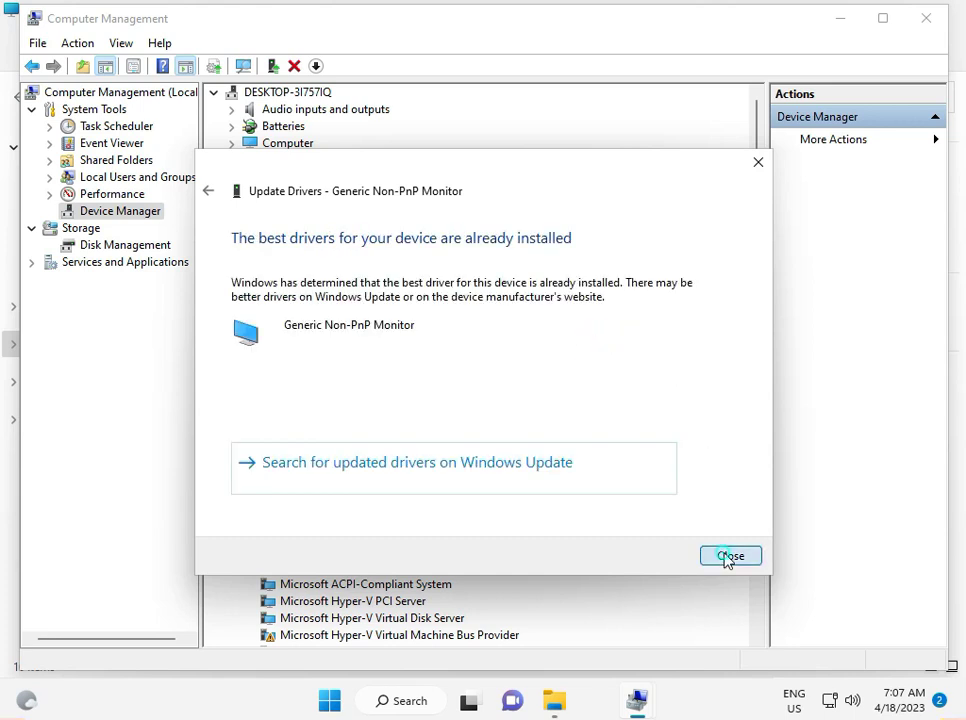
click(730, 556)
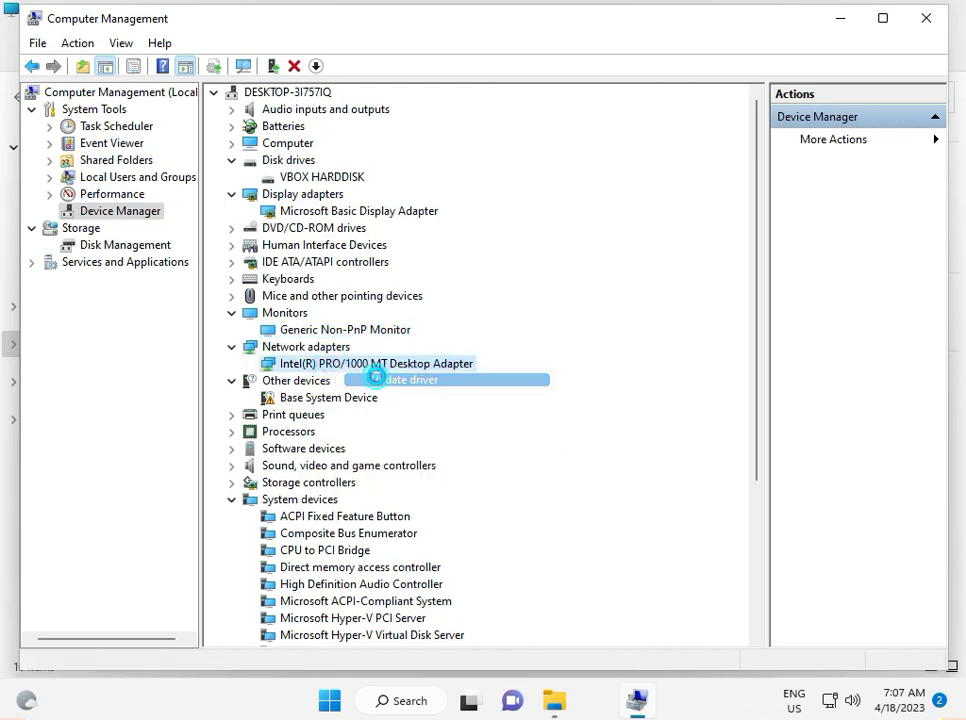
click(395, 380)
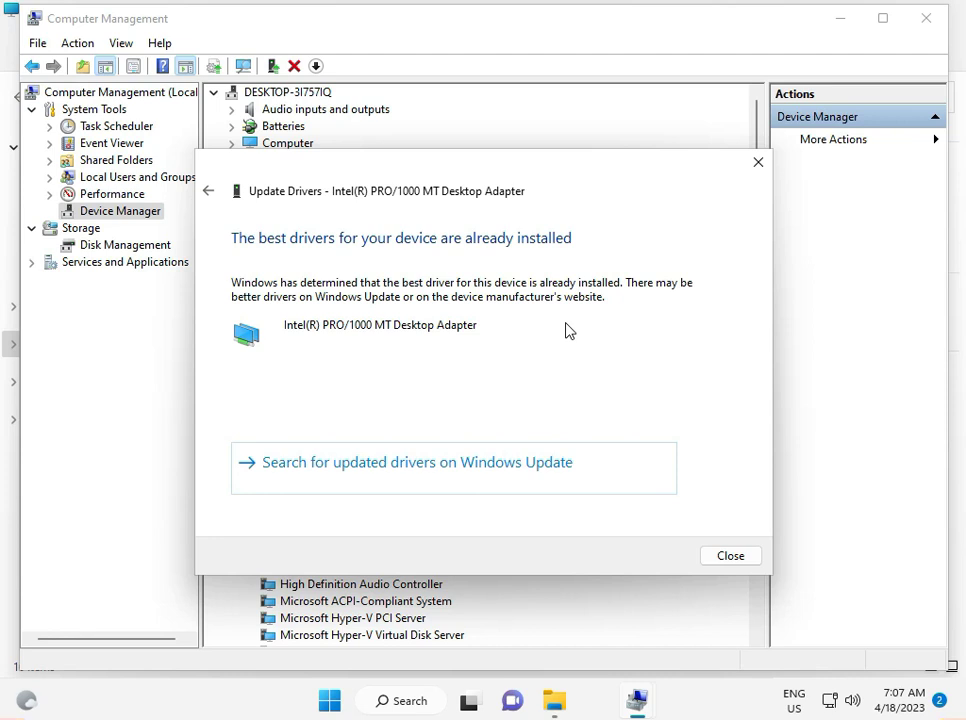
click(729, 555)
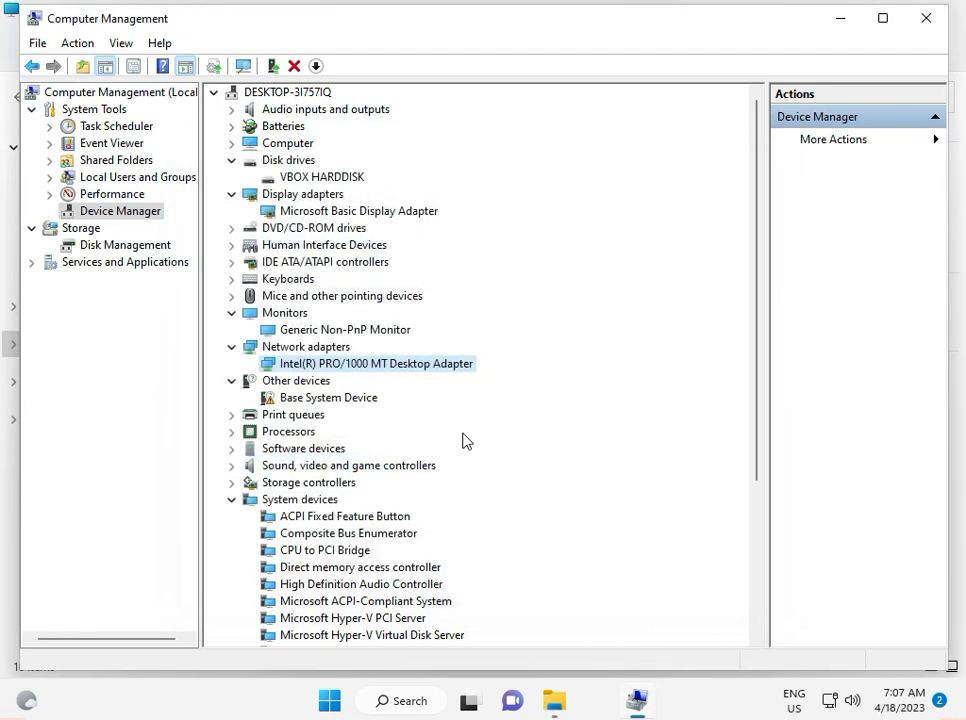
scroll(down, 3)
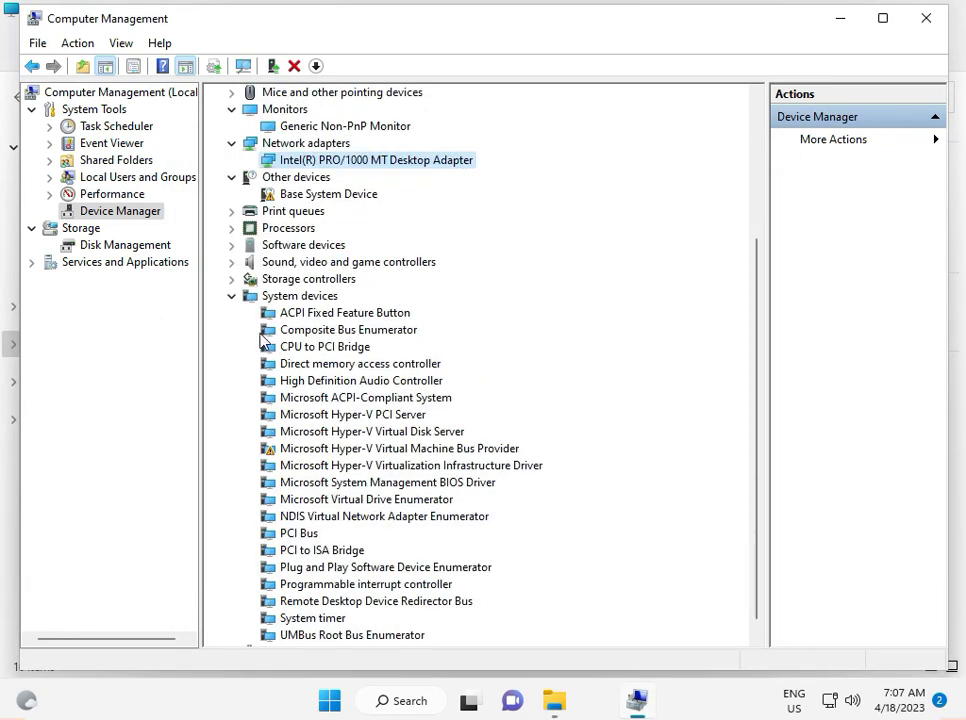